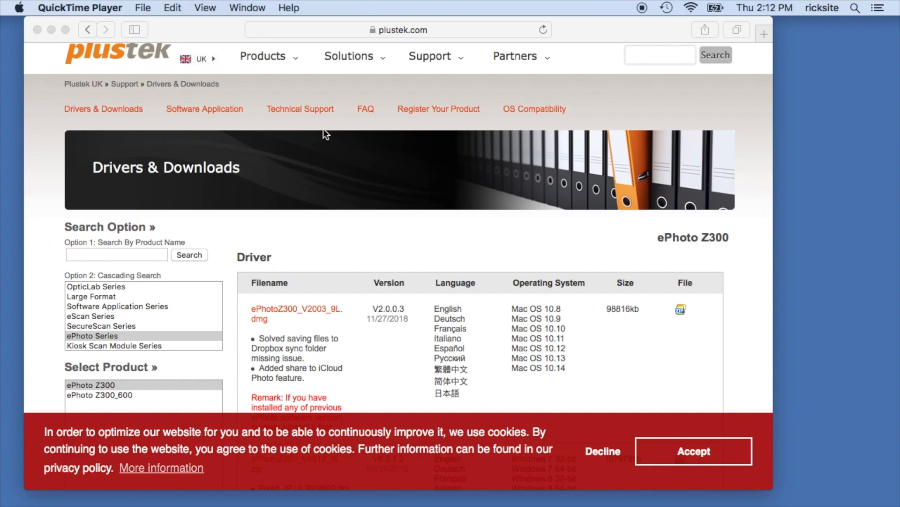
Step: Scroll the Plustek Drivers & Downloads page down to the ePhoto Z300 Mac driver
{"action": "scroll", "scroll_direction": "down", "scroll_amount": 3}
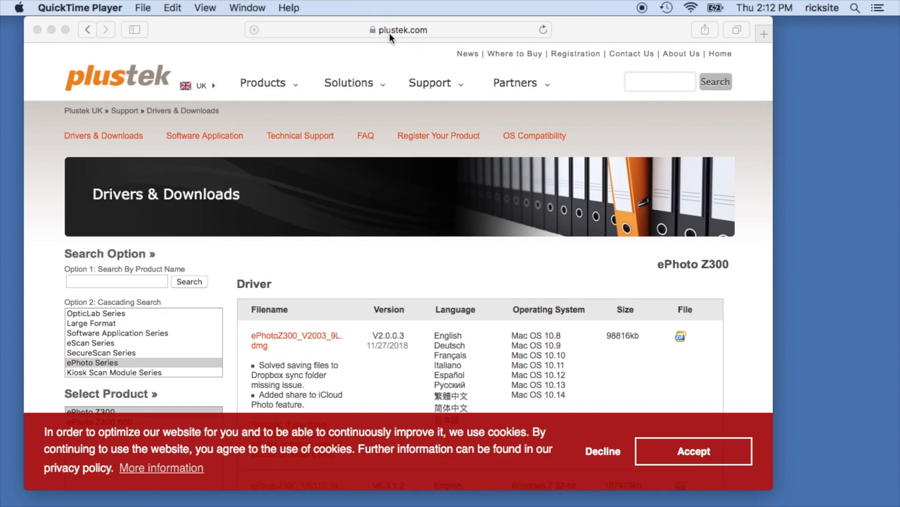
{"action": "mouse_move", "coordinate": [417, 43]}
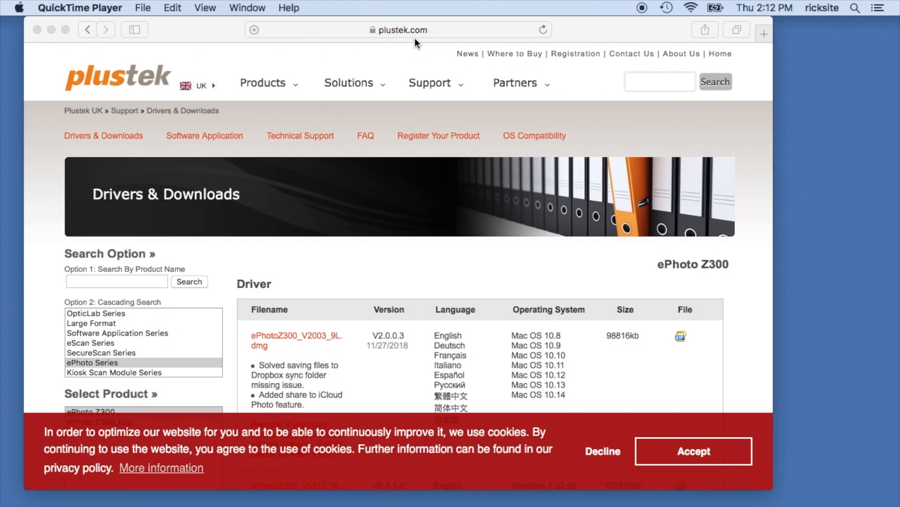
{"action": "scroll", "scroll_direction": "down", "scroll_amount": 3}
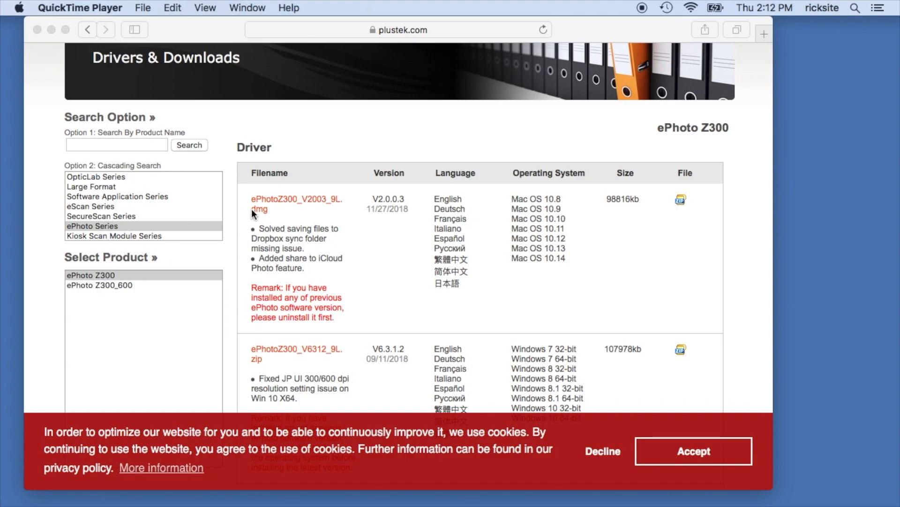
{"action": "scroll", "scroll_direction": "down", "scroll_amount": 3}
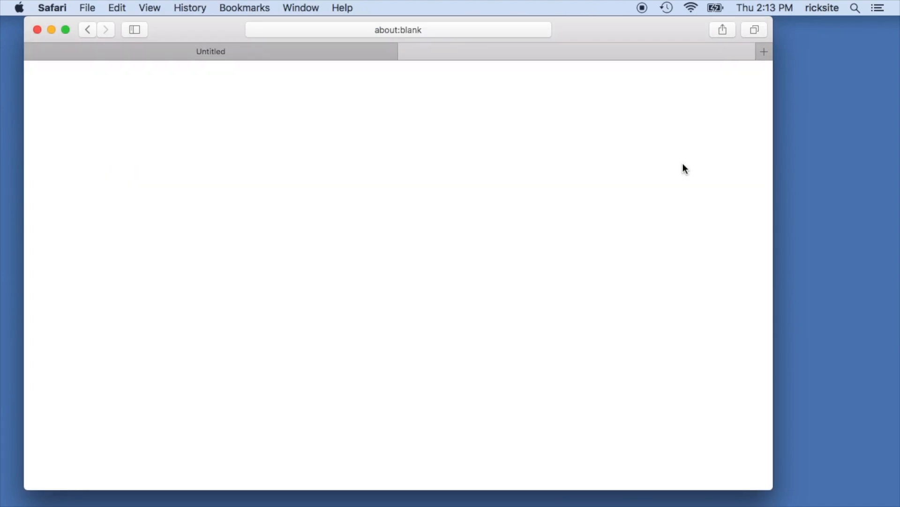
Step: Open the downloaded ePhoto Z300 disk image and run its installer to completion
{"action": "left_click", "coordinate": [680, 163]}
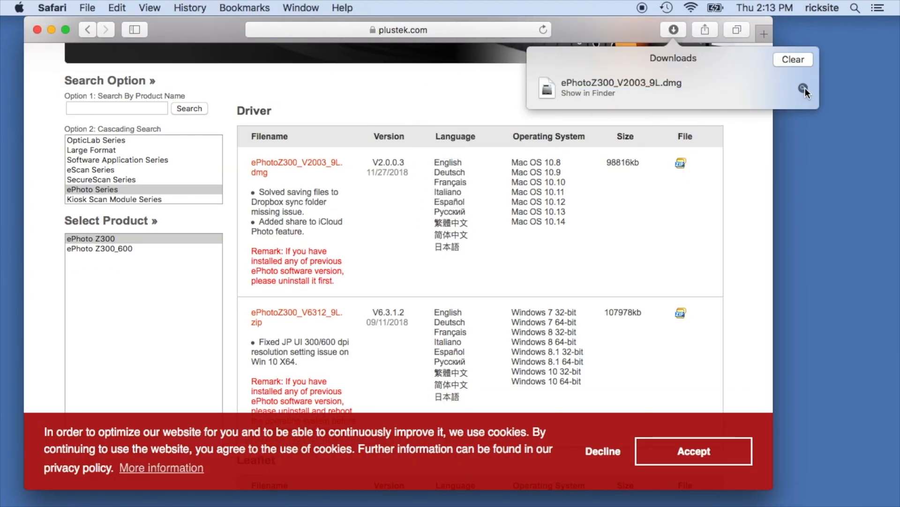
{"action": "left_click", "coordinate": [803, 89]}
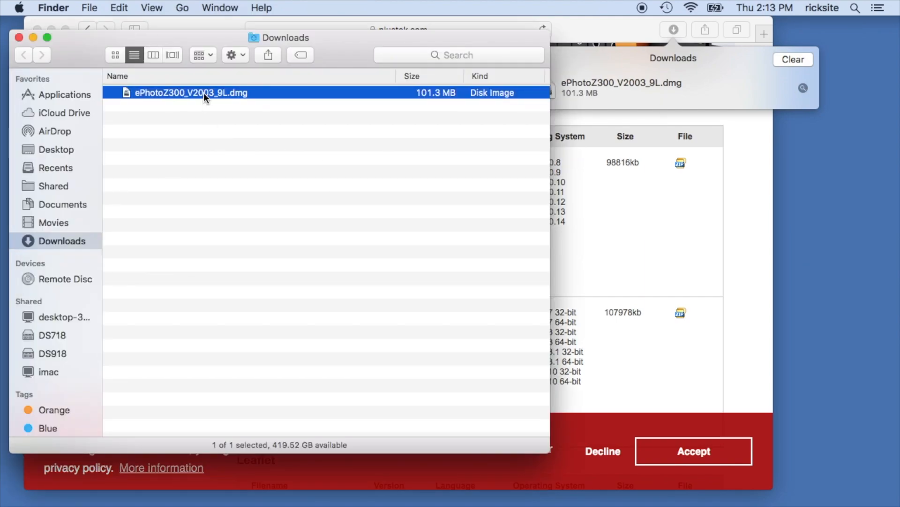
{"action": "double_click", "coordinate": [191, 92]}
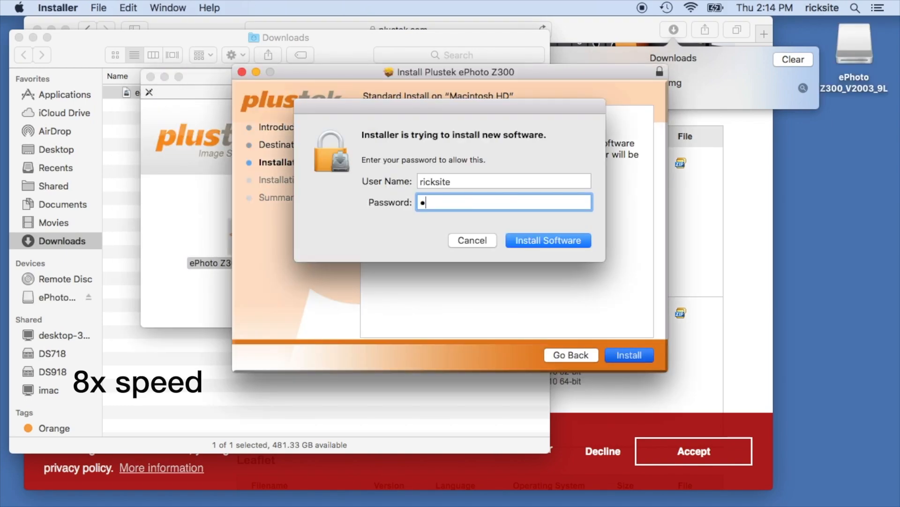
{"action": "left_click", "coordinate": [547, 240]}
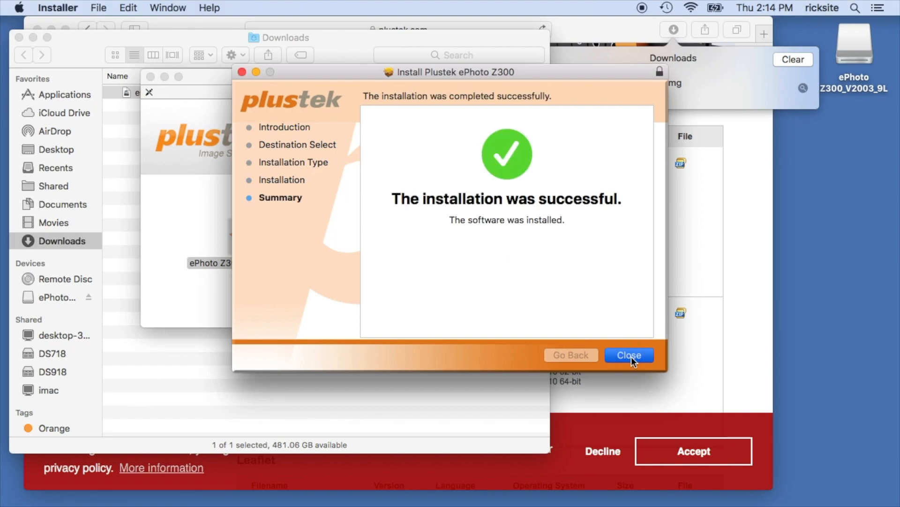
{"action": "left_click", "coordinate": [628, 355]}
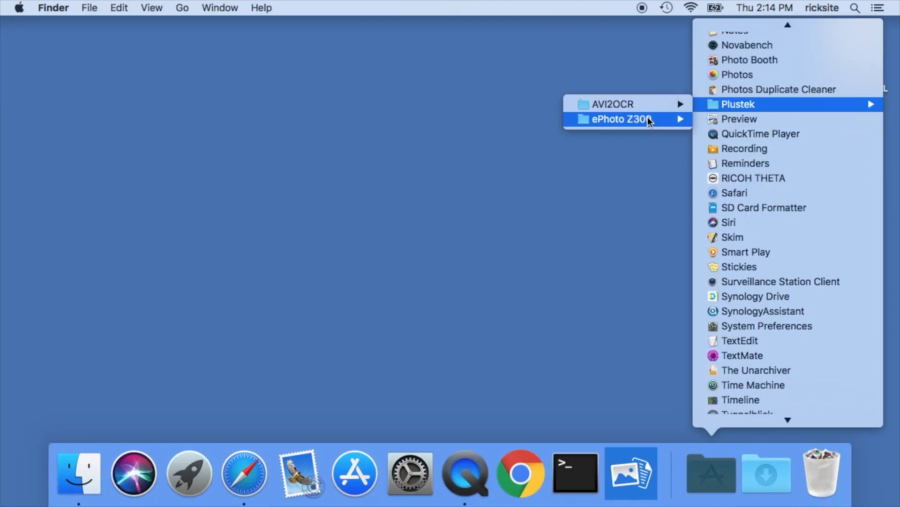
{"action": "mouse_move", "coordinate": [620, 118]}
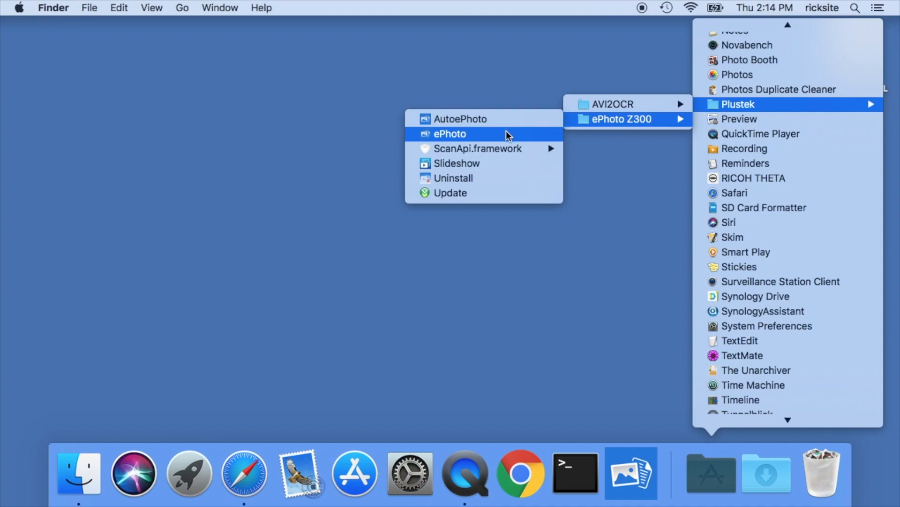
Step: Launch ePhoto from the Plustek ePhoto Z300 folder
{"action": "left_click", "coordinate": [450, 133]}
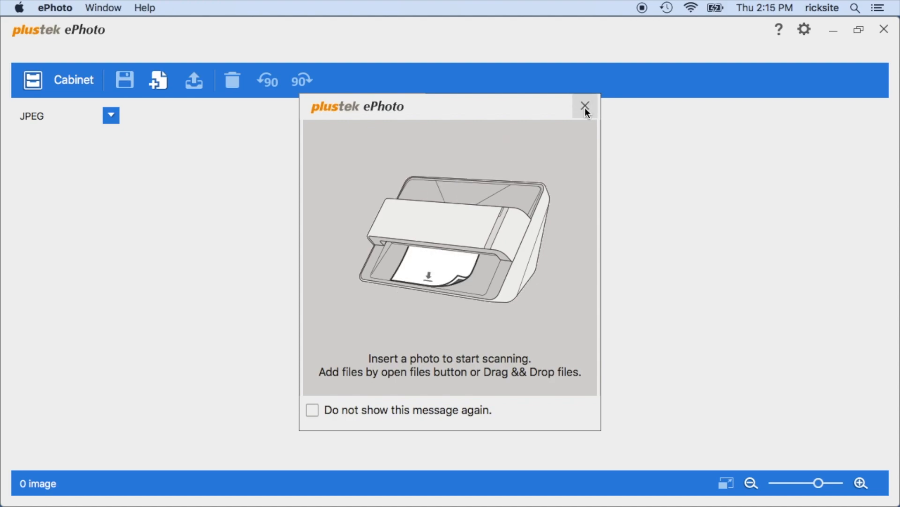
Step: Dismiss the welcome message and acknowledge the connect-scanner warning
{"action": "left_click", "coordinate": [585, 106]}
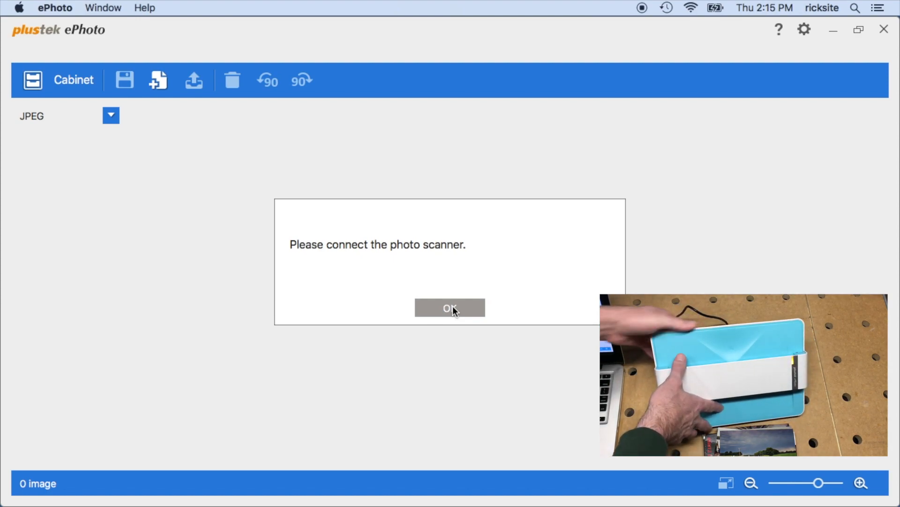
{"action": "left_click", "coordinate": [450, 307]}
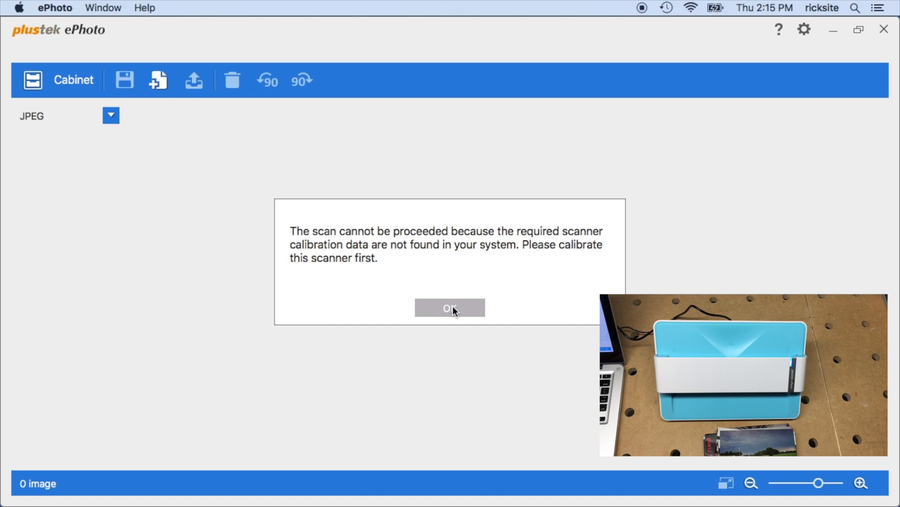
Step: Acknowledge the calibration warning, calibrate with the inserted sheet, and confirm completion
{"action": "left_click", "coordinate": [449, 308]}
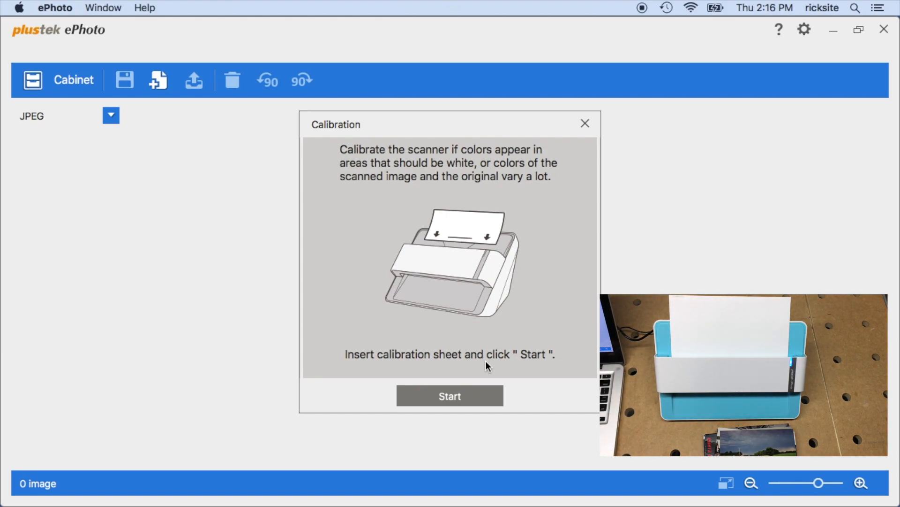
{"action": "left_click", "coordinate": [450, 394]}
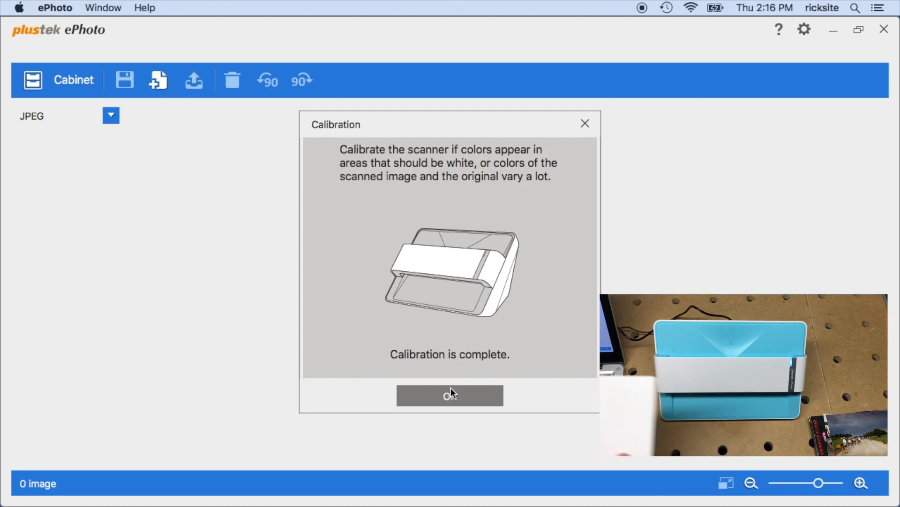
{"action": "left_click", "coordinate": [450, 395]}
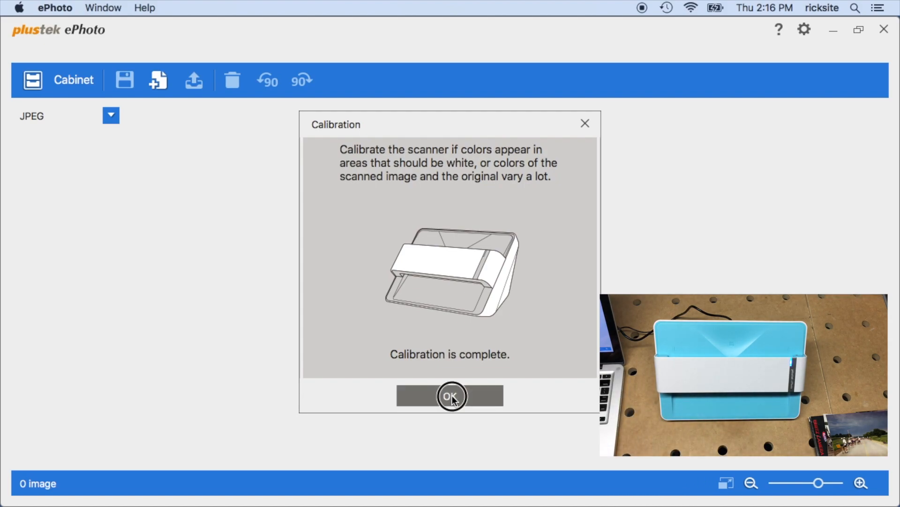
{"action": "left_click", "coordinate": [450, 396]}
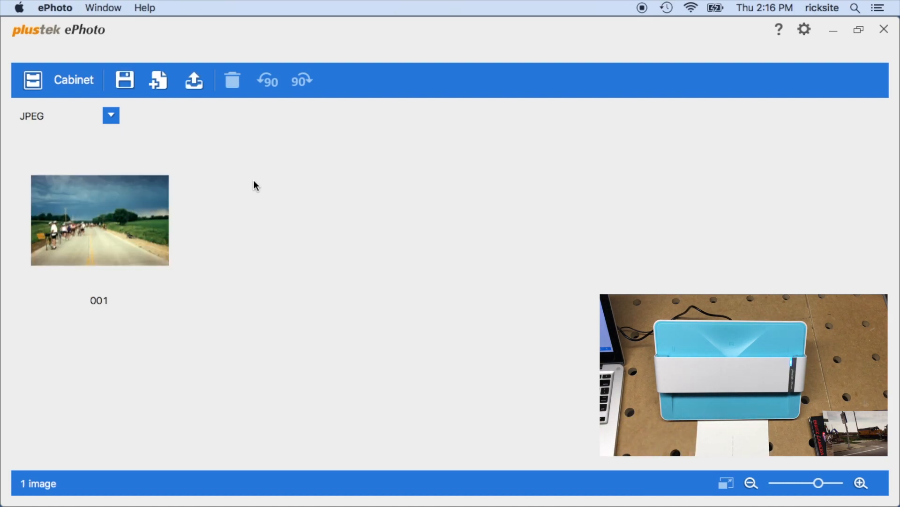
Step: Preview scan 001, then return to the cabinet of scanned photos
{"action": "left_click", "coordinate": [99, 220]}
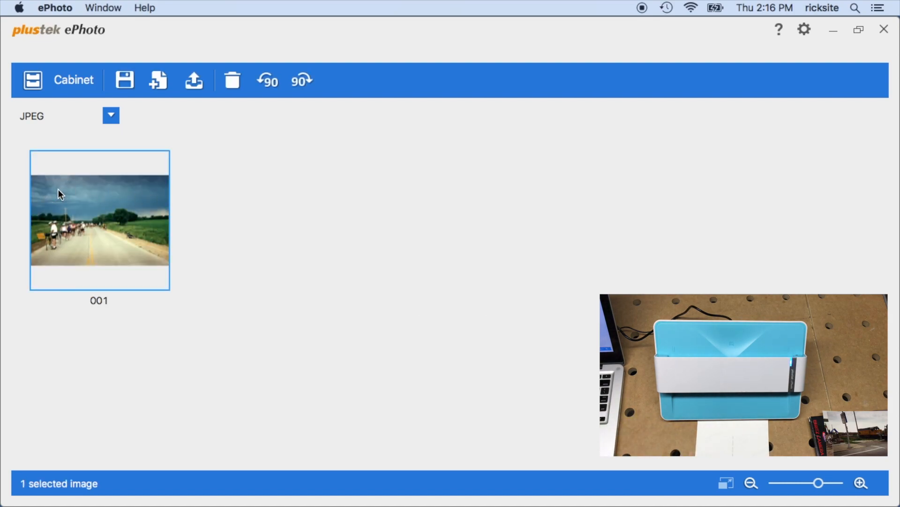
{"action": "double_click", "coordinate": [98, 220]}
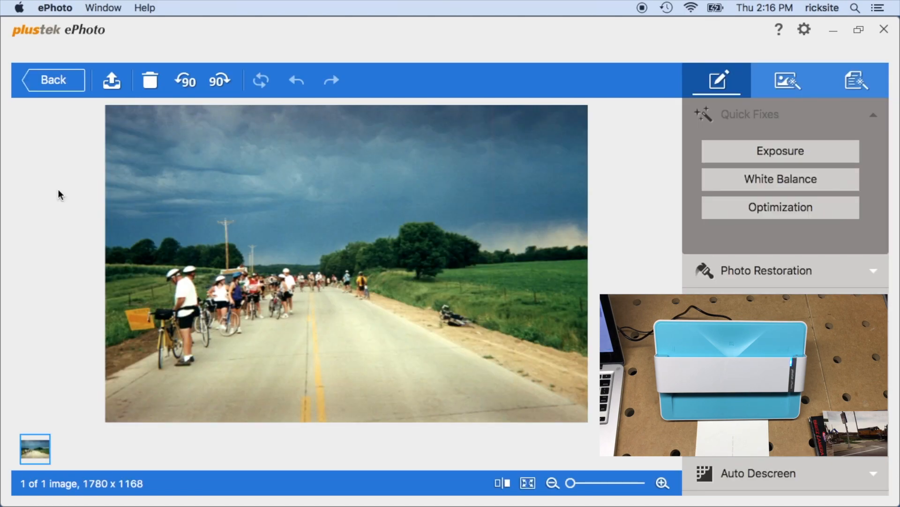
{"action": "left_click", "coordinate": [51, 80]}
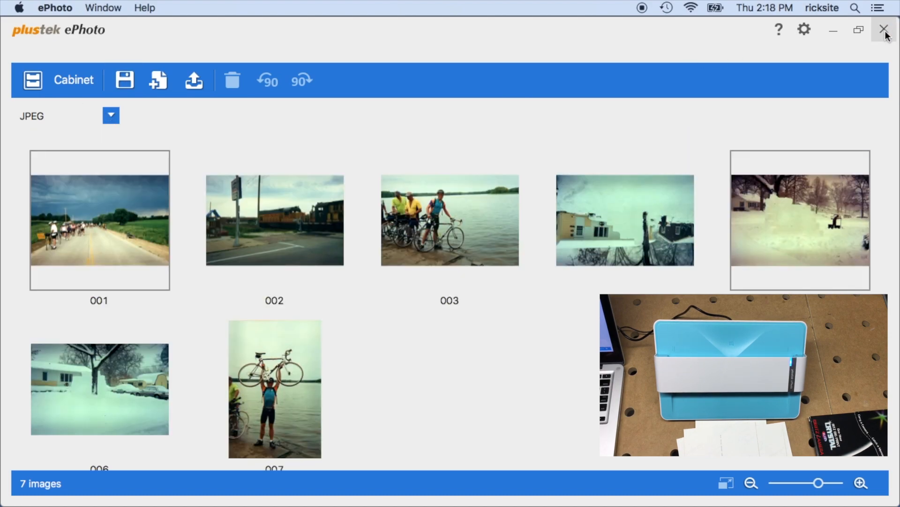
Step: Save the seven scans as JPEGs into ePhoto_Doc and close the Quick Look preview
{"action": "left_click", "coordinate": [194, 80]}
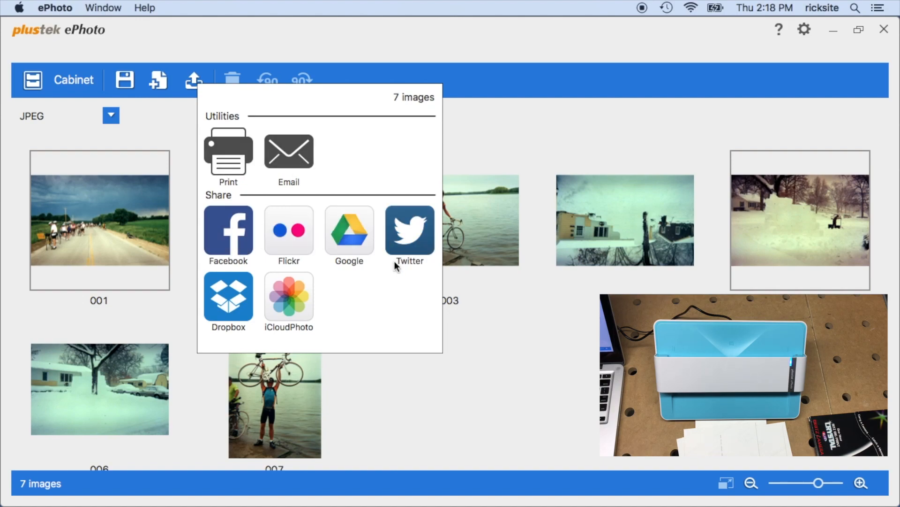
{"action": "left_click", "coordinate": [124, 80]}
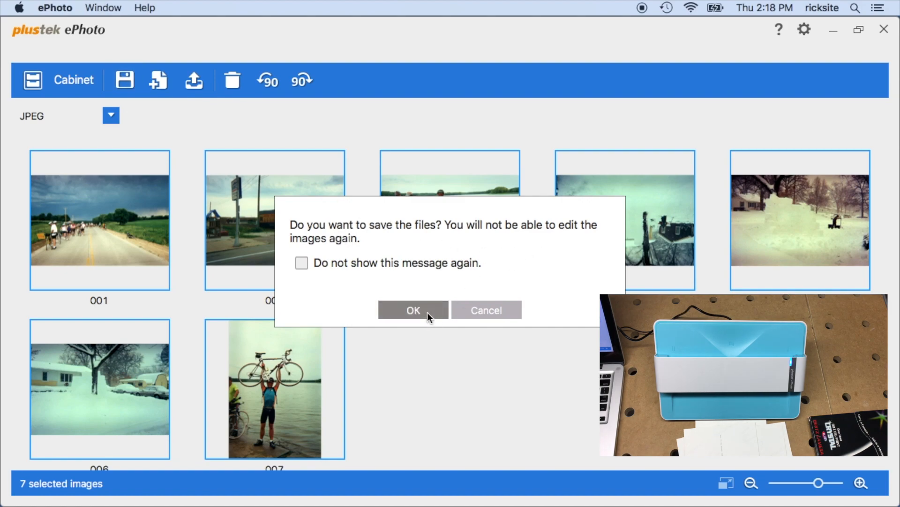
{"action": "left_click", "coordinate": [412, 310]}
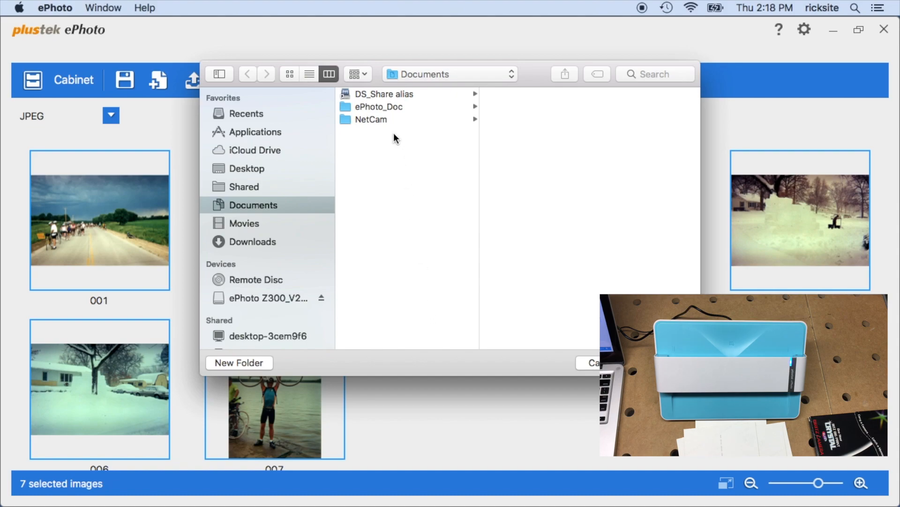
{"action": "mouse_move", "coordinate": [388, 110]}
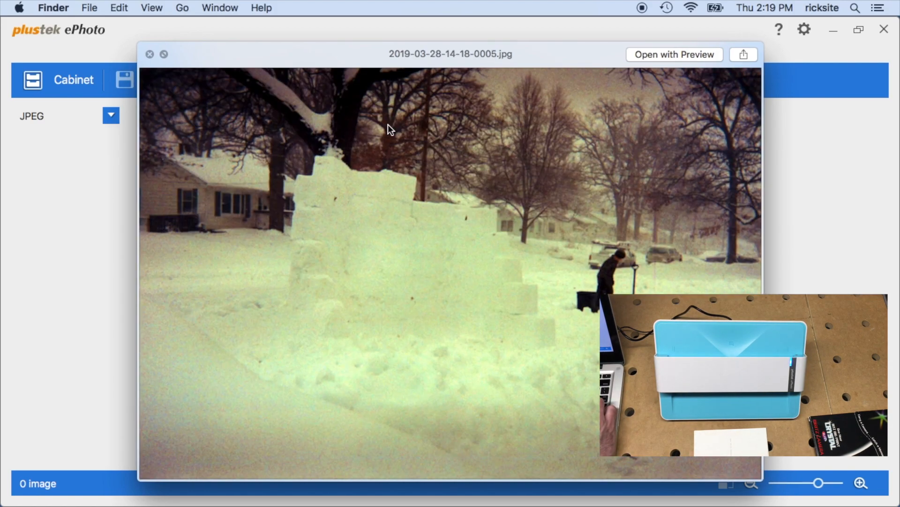
{"action": "left_click", "coordinate": [149, 54]}
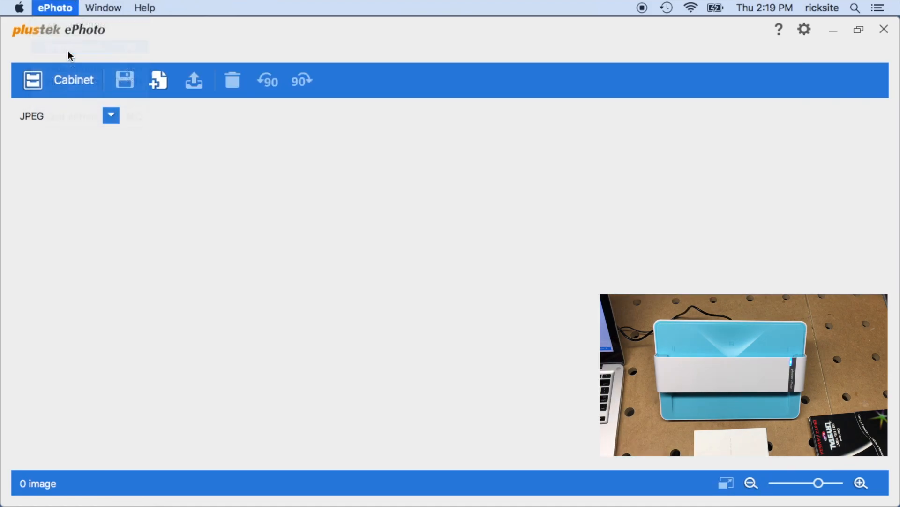
Step: Enable 'Scan and save directly to' the preset Documents folder in Preferences
{"action": "left_click", "coordinate": [803, 29]}
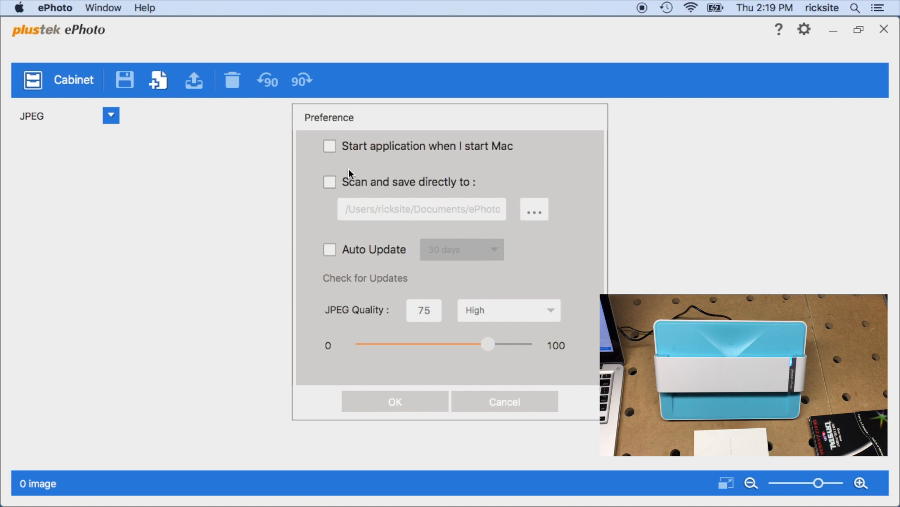
{"action": "left_click", "coordinate": [330, 181]}
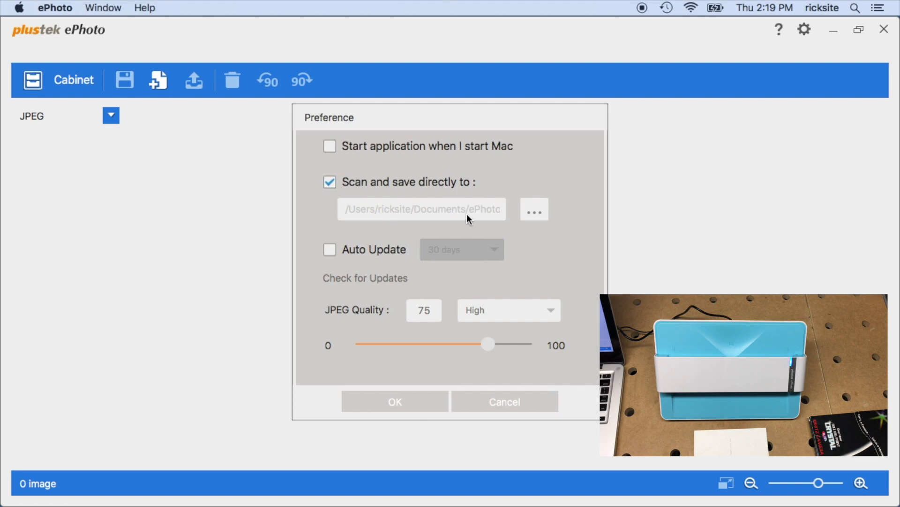
{"action": "mouse_move", "coordinate": [550, 212]}
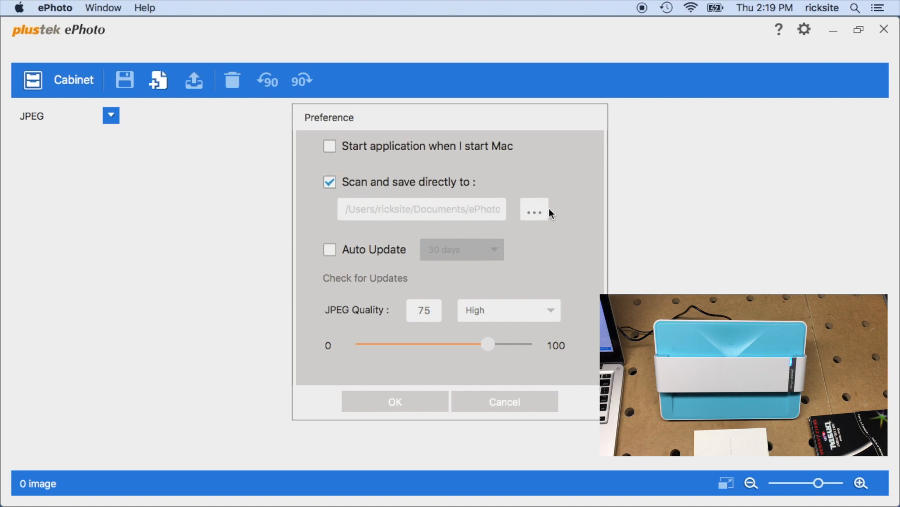
{"action": "left_click", "coordinate": [534, 208]}
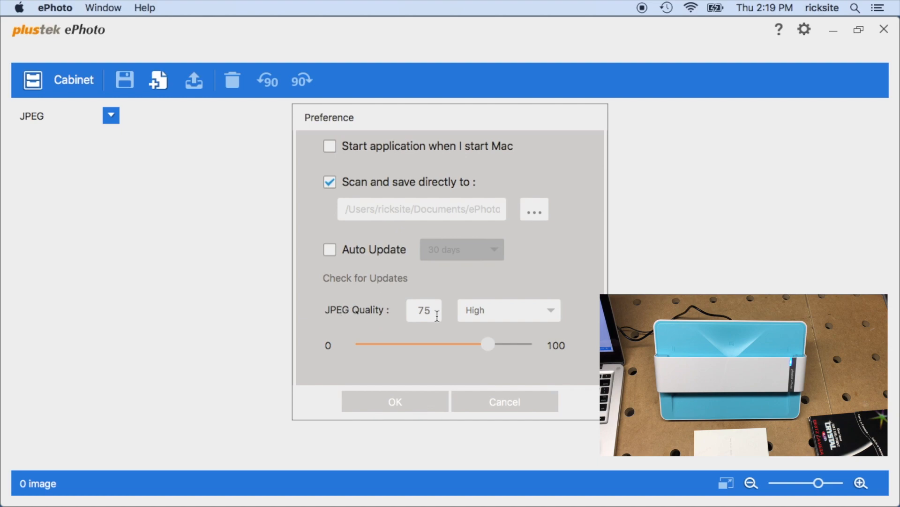
{"action": "mouse_move", "coordinate": [430, 401]}
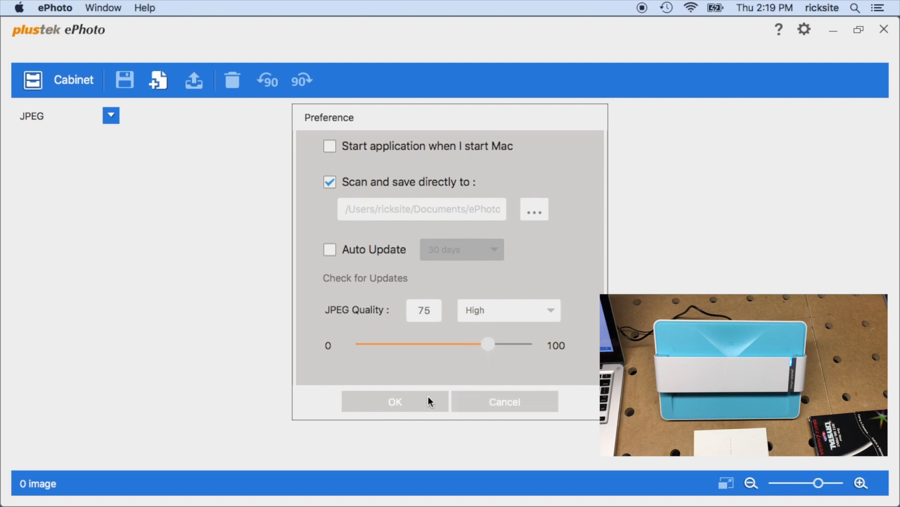
{"action": "left_click", "coordinate": [394, 401]}
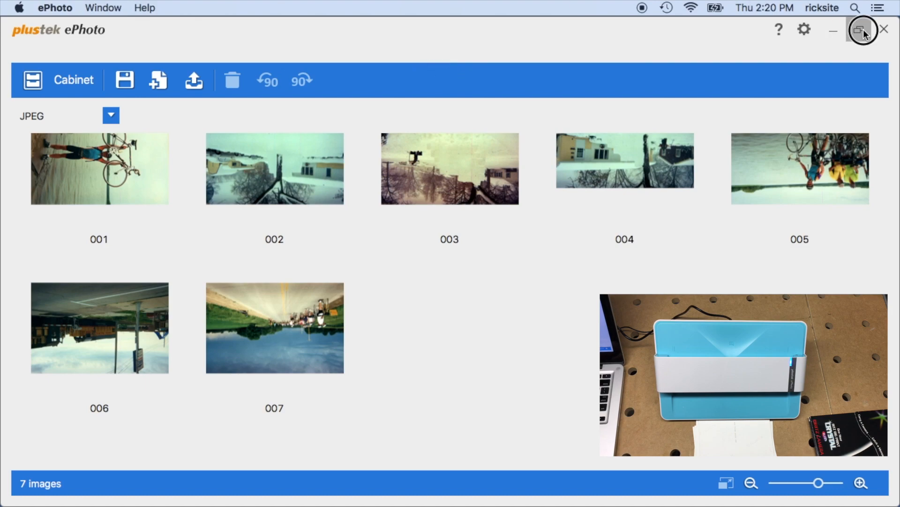
Step: Minimize ePhoto and browse Finder to the ePhoto_Doc folder in Documents
{"action": "left_click", "coordinate": [861, 29]}
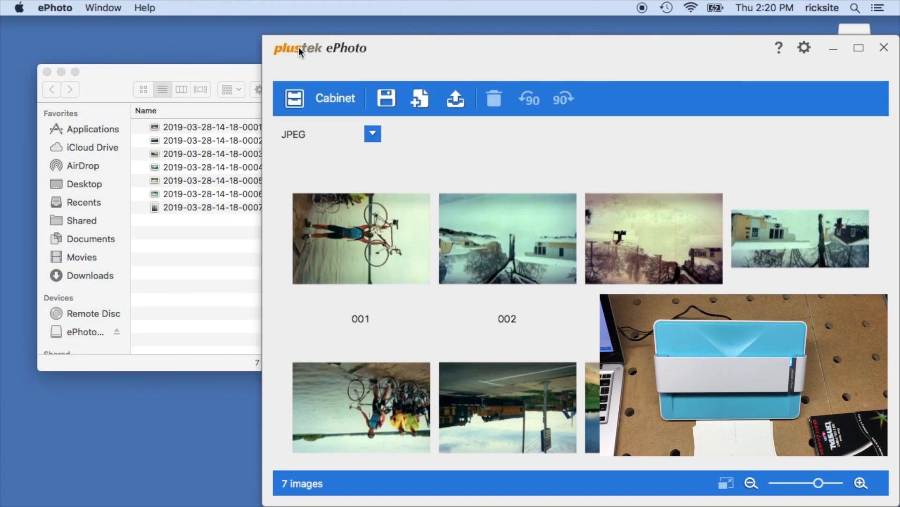
{"action": "left_click", "coordinate": [803, 48]}
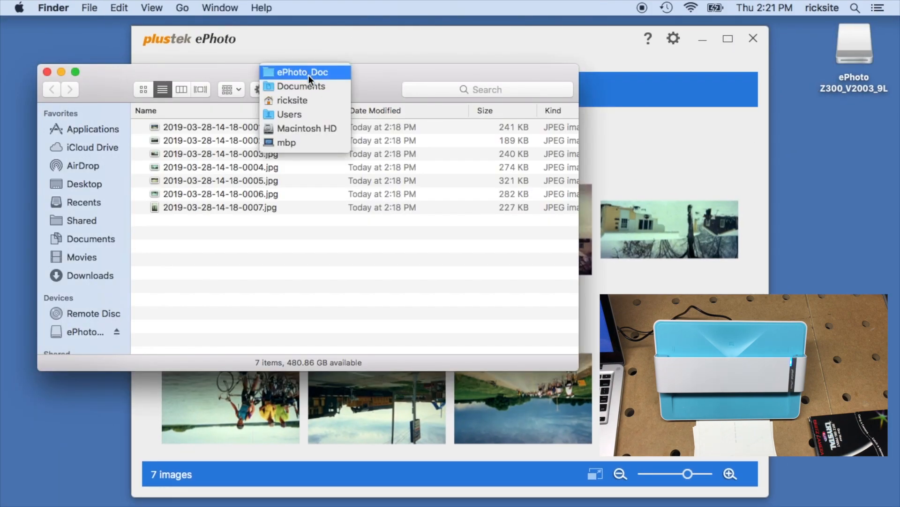
{"action": "left_click", "coordinate": [301, 87]}
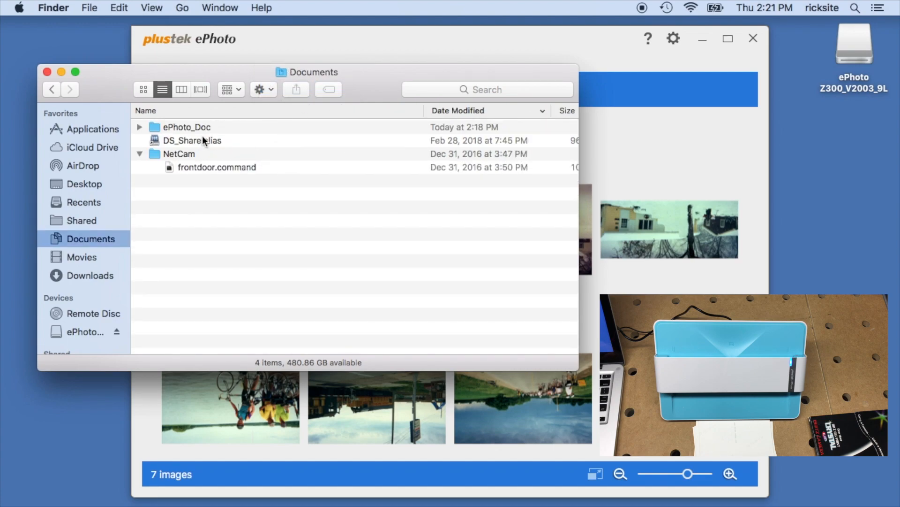
{"action": "double_click", "coordinate": [185, 128]}
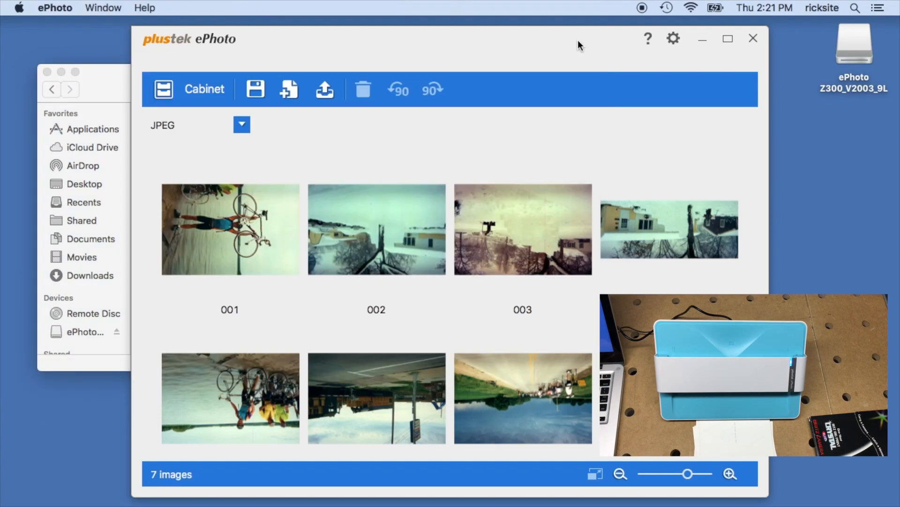
Step: Save the seven new scans in ePhoto and restore its window
{"action": "left_click", "coordinate": [256, 89]}
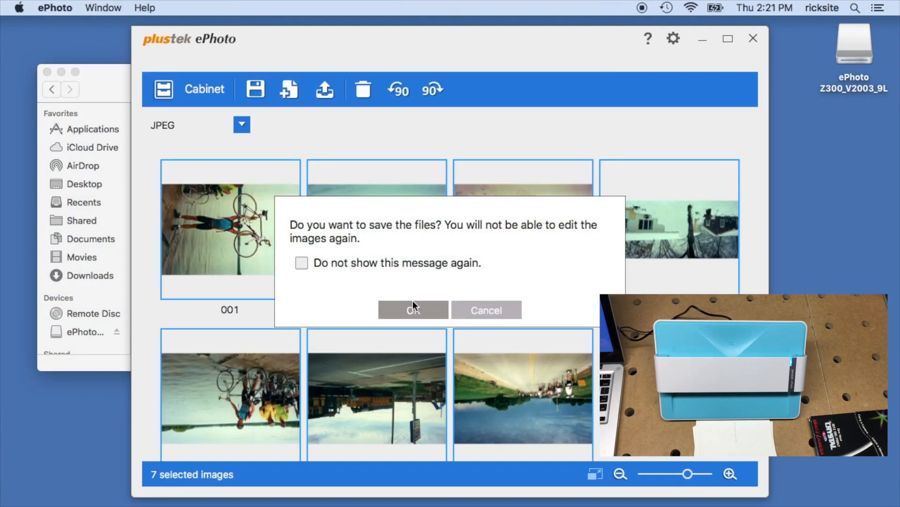
{"action": "left_click", "coordinate": [413, 310]}
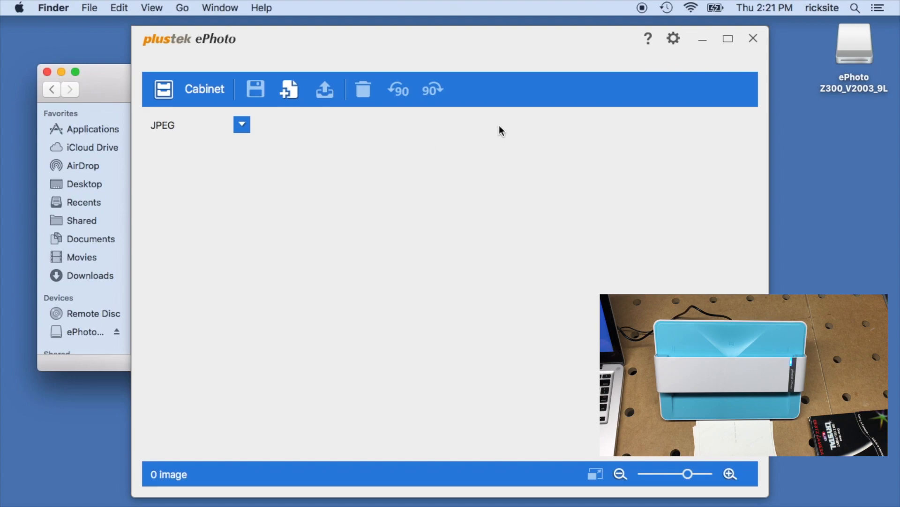
{"action": "left_click", "coordinate": [727, 39]}
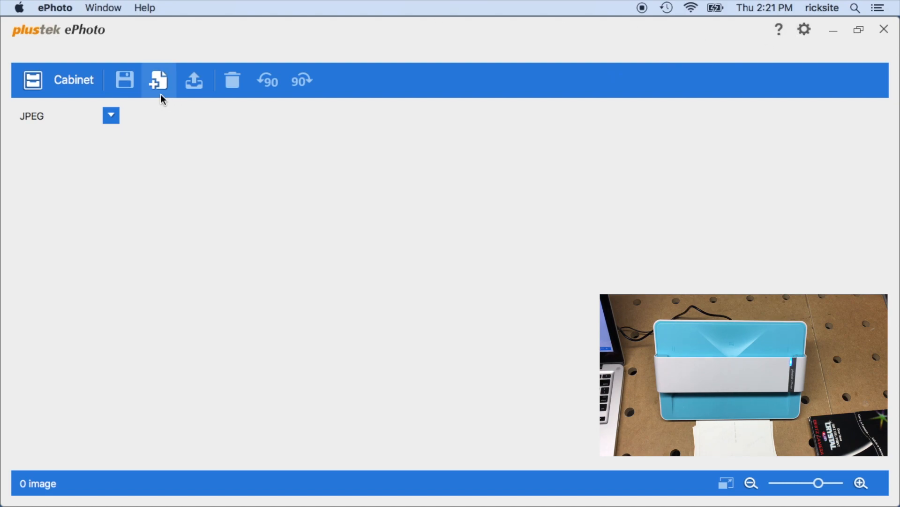
{"action": "left_click", "coordinate": [58, 79]}
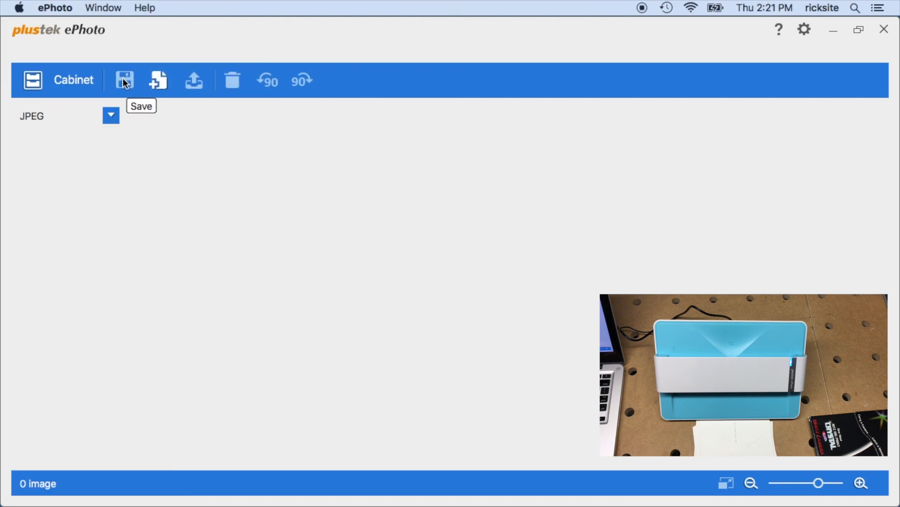
{"action": "mouse_move", "coordinate": [158, 79]}
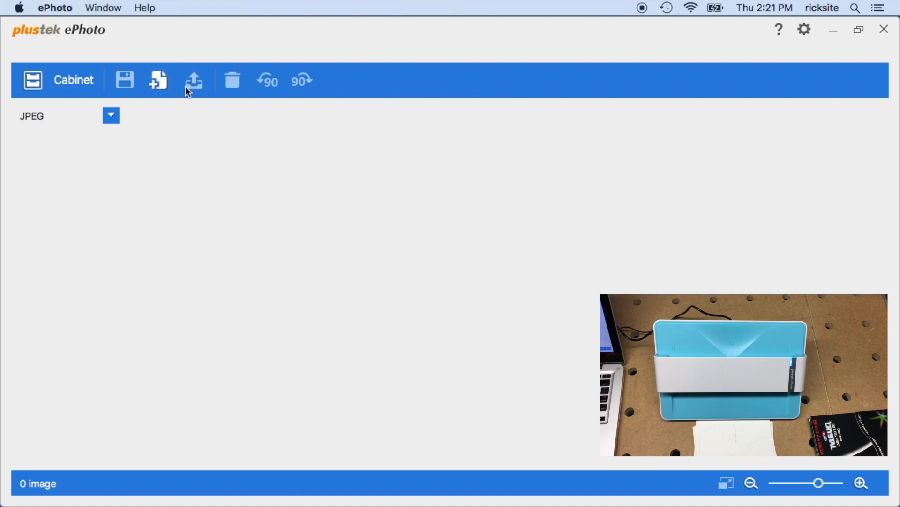
{"action": "mouse_move", "coordinate": [226, 88]}
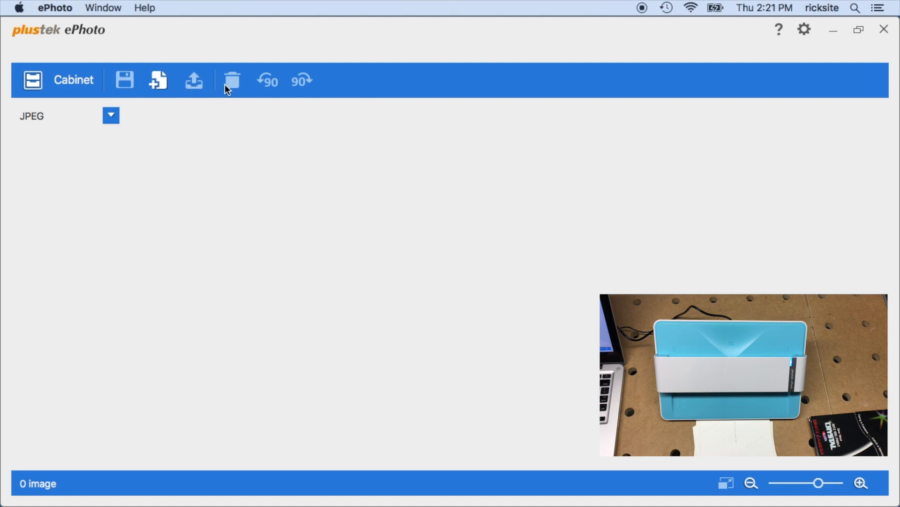
{"action": "mouse_move", "coordinate": [264, 87]}
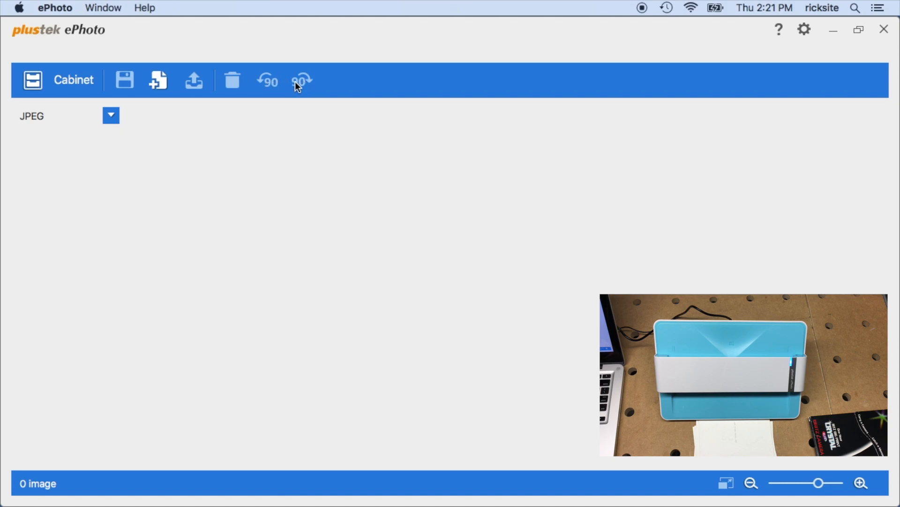
{"action": "mouse_move", "coordinate": [778, 29]}
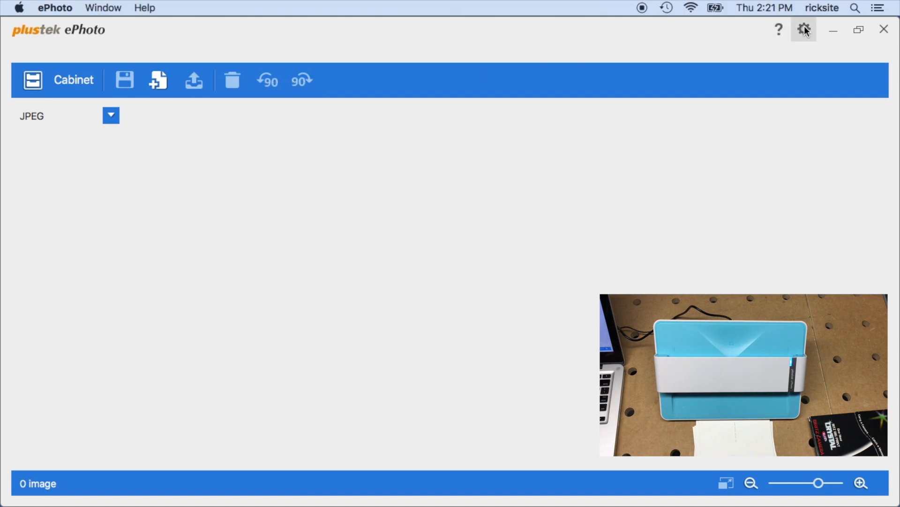
Step: Set the scan resolution to 300 in ePhoto's scan settings
{"action": "left_click", "coordinate": [803, 29]}
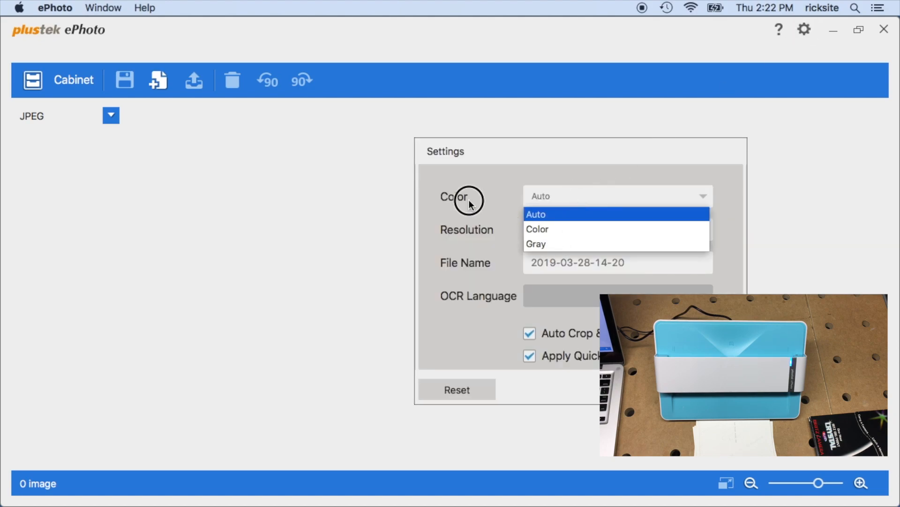
{"action": "left_click", "coordinate": [617, 230]}
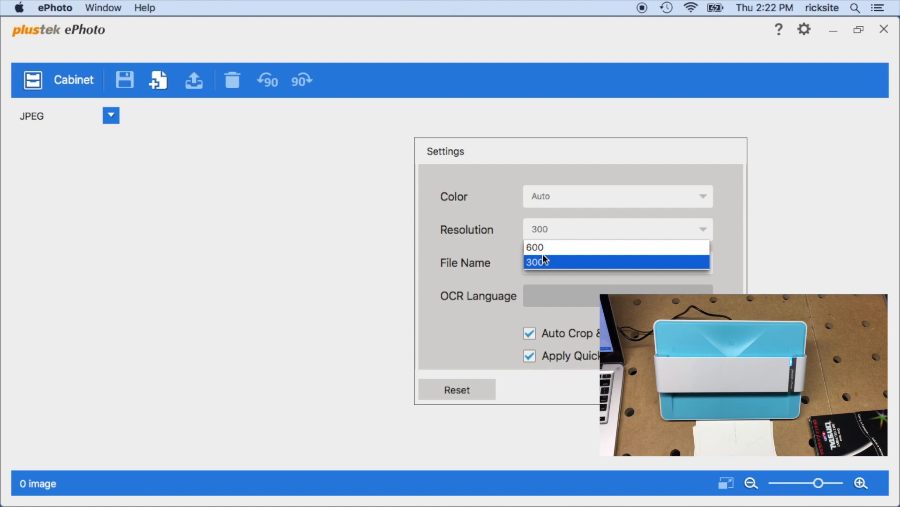
{"action": "left_click", "coordinate": [535, 247]}
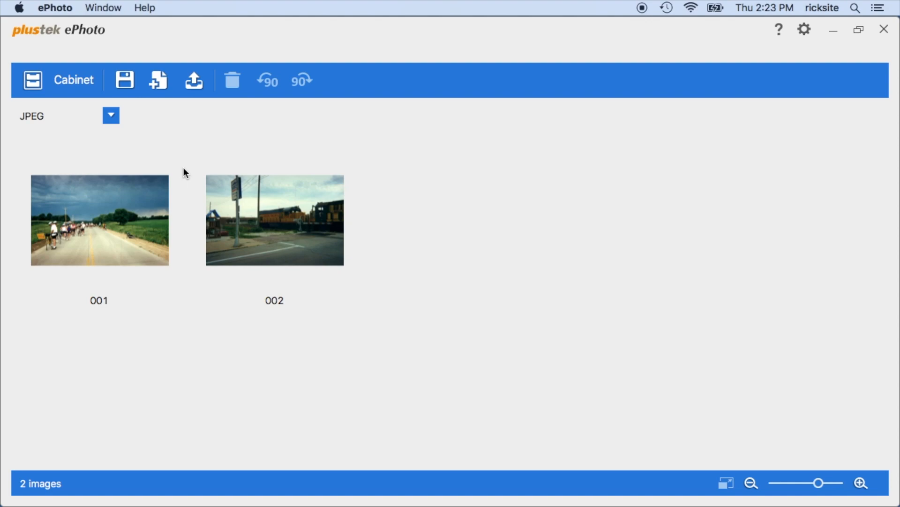
{"action": "mouse_move", "coordinate": [125, 124]}
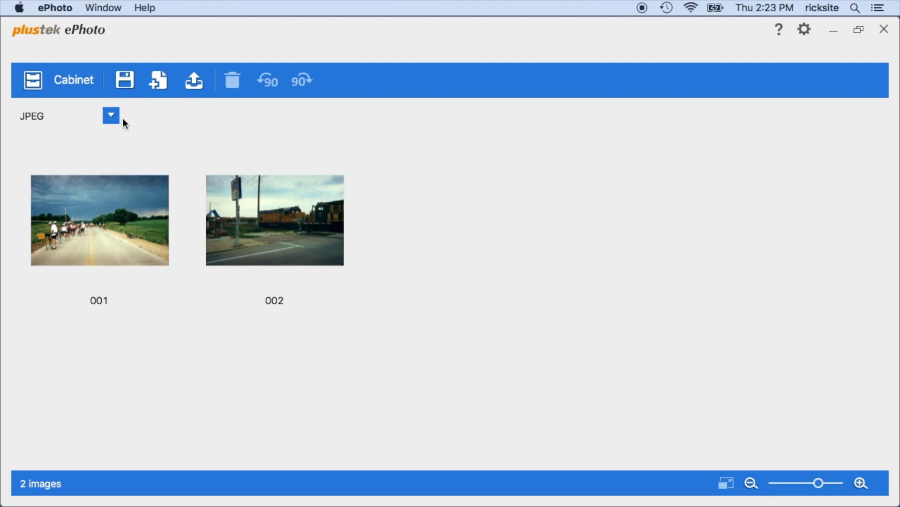
Step: Save scans 001 and 002 as JPEGs into ePhoto_Doc, turning off the save warning
{"action": "left_click", "coordinate": [124, 79]}
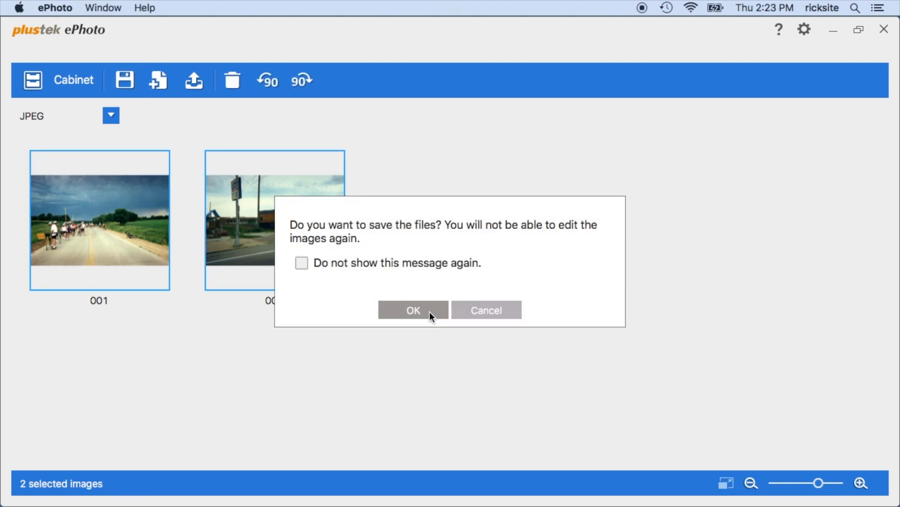
{"action": "left_click", "coordinate": [301, 262]}
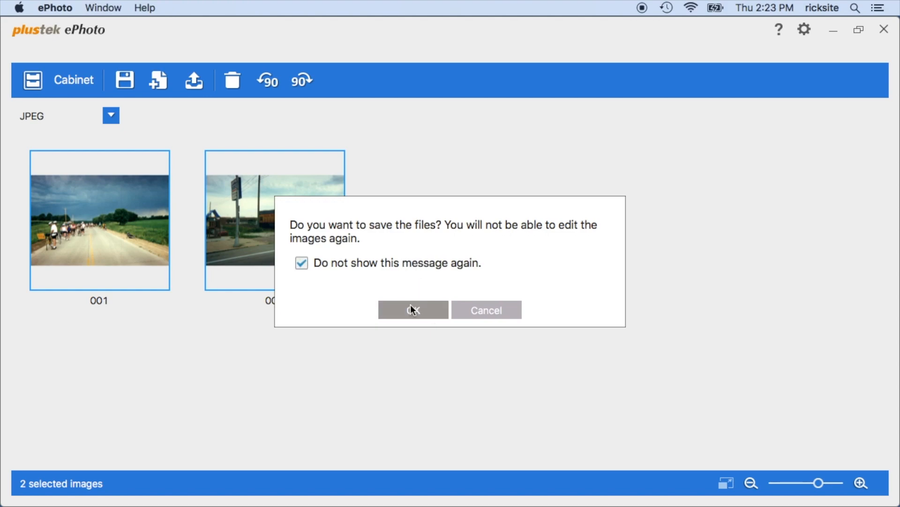
{"action": "left_click", "coordinate": [412, 310]}
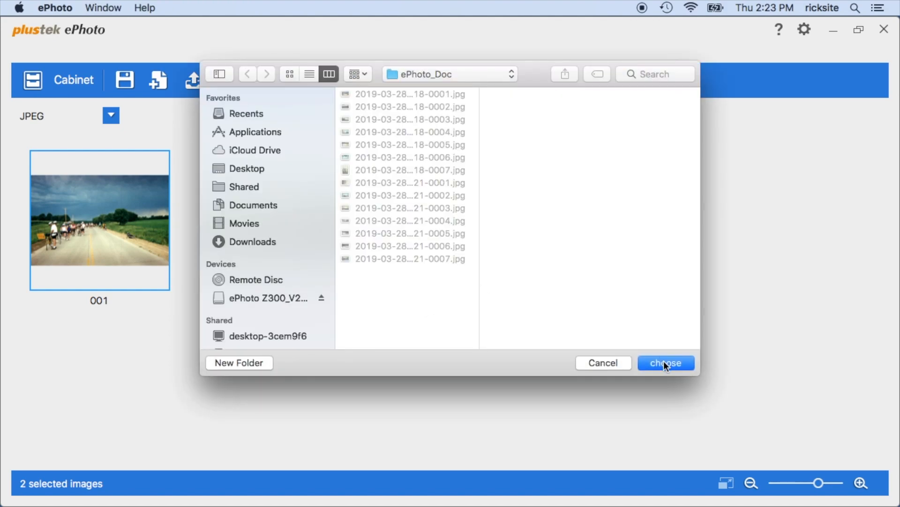
{"action": "left_click", "coordinate": [666, 363]}
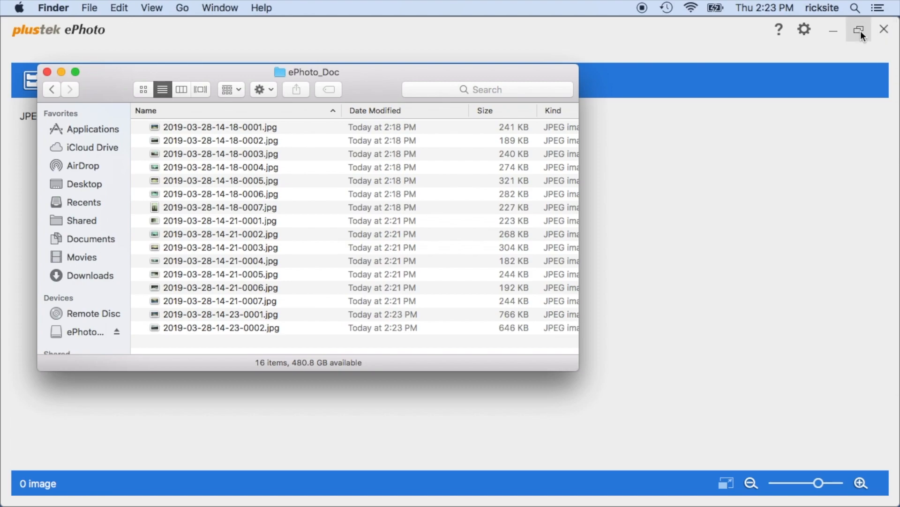
Step: Quick Look the new scan, then give 14-18-0001.jpg and 14-23-0001.jpg a Red tag
{"action": "left_click", "coordinate": [221, 328]}
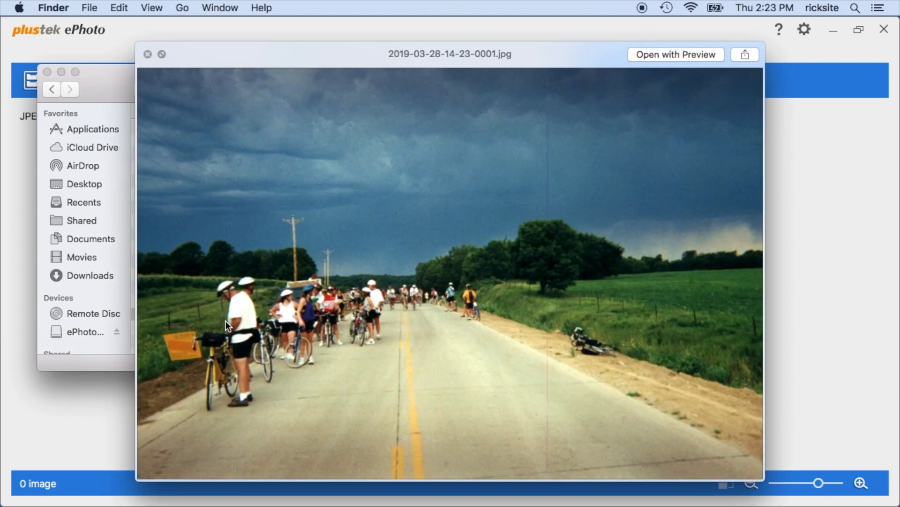
{"action": "left_click", "coordinate": [147, 54]}
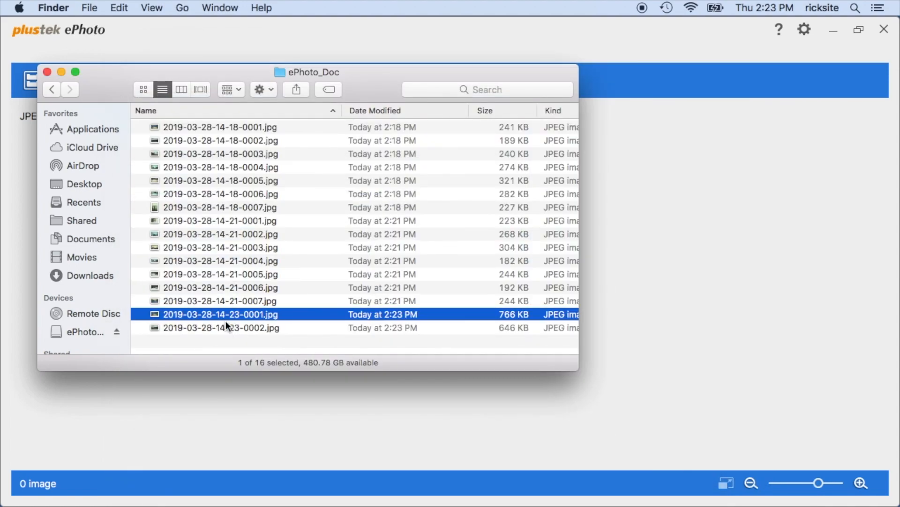
{"action": "right_click", "coordinate": [221, 314]}
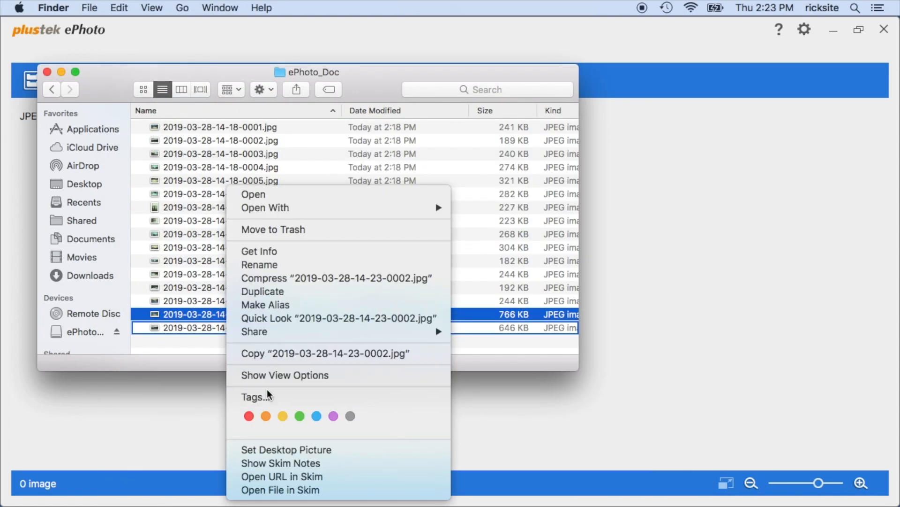
{"action": "left_click", "coordinate": [249, 416]}
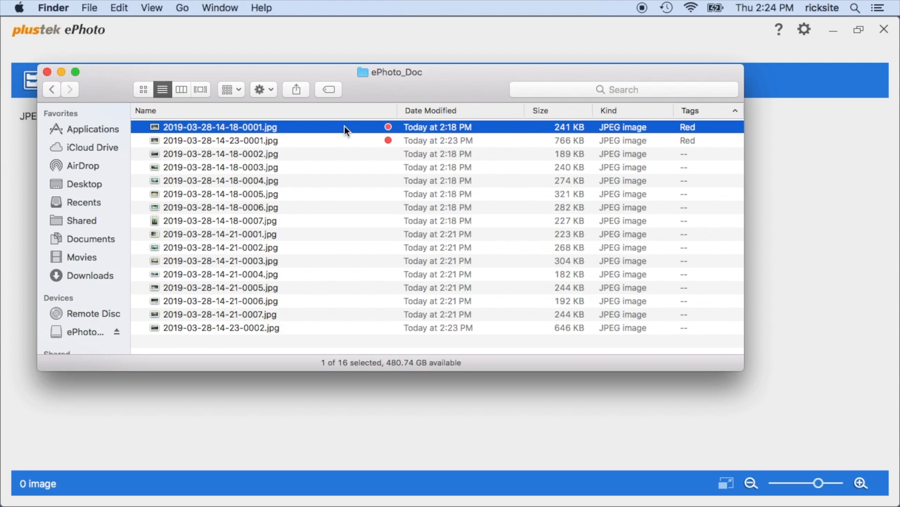
{"action": "key", "text": "space"}
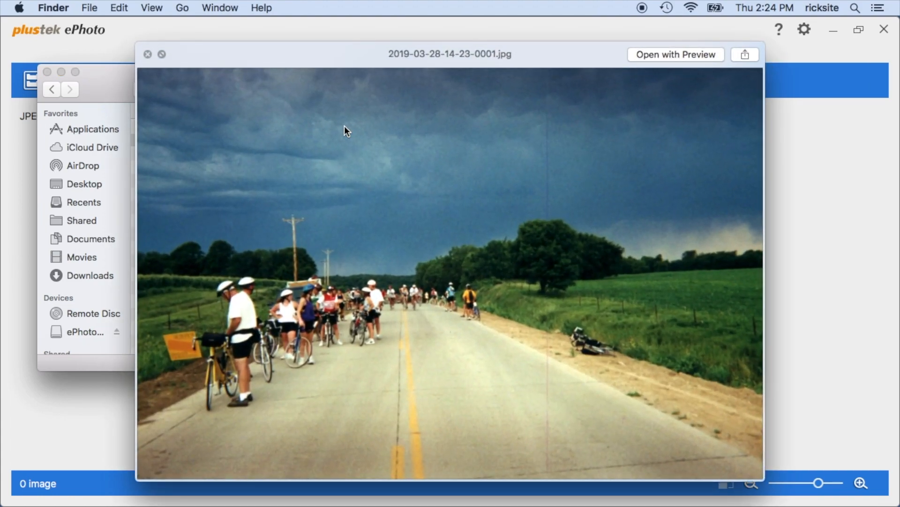
{"action": "mouse_move", "coordinate": [549, 233]}
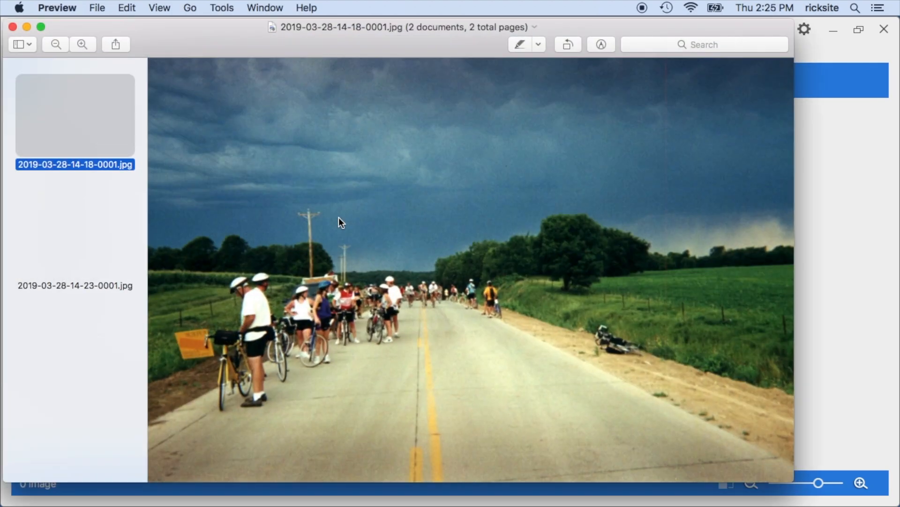
Step: Magnify the newer scan in Preview, then switch between both scans to compare detail
{"action": "left_click", "coordinate": [75, 236]}
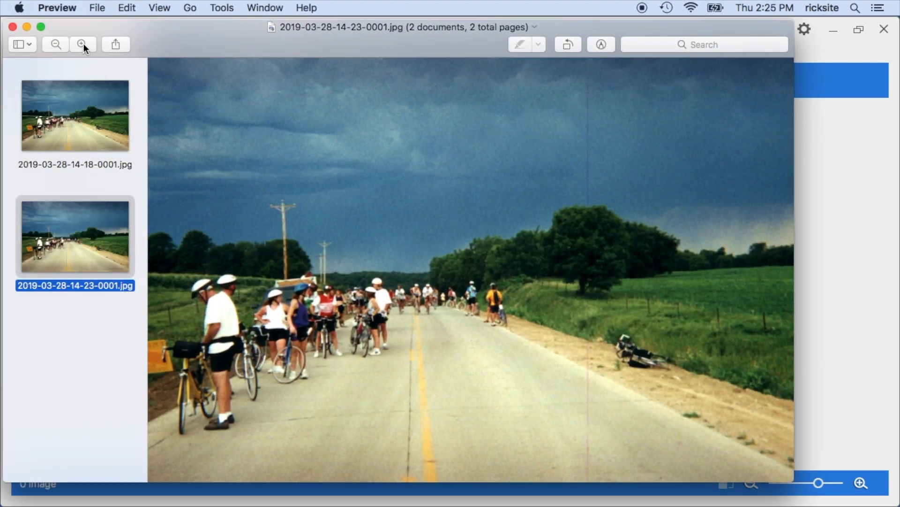
{"action": "left_click", "coordinate": [82, 44]}
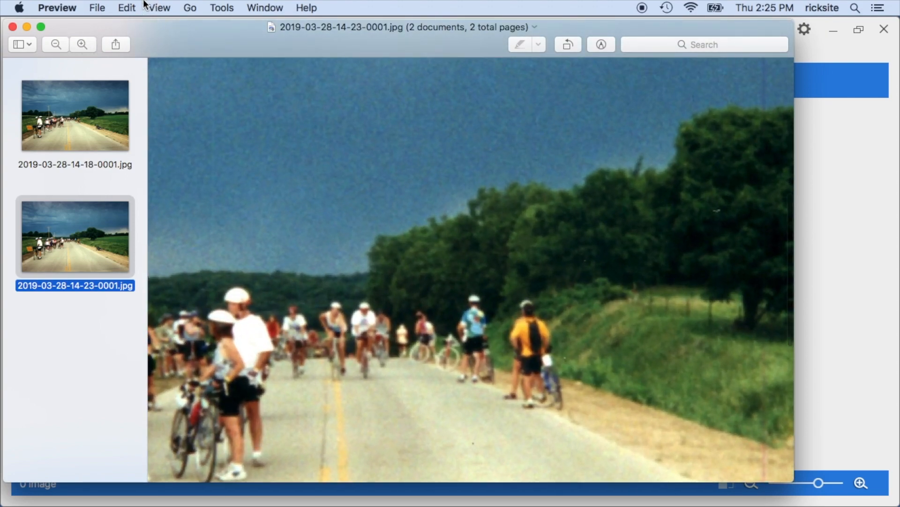
{"action": "left_click", "coordinate": [159, 8]}
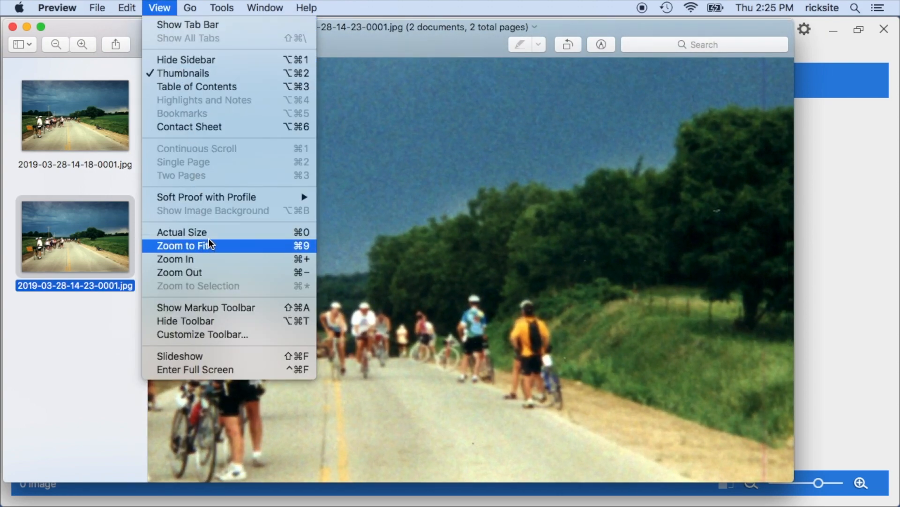
{"action": "left_click", "coordinate": [194, 246]}
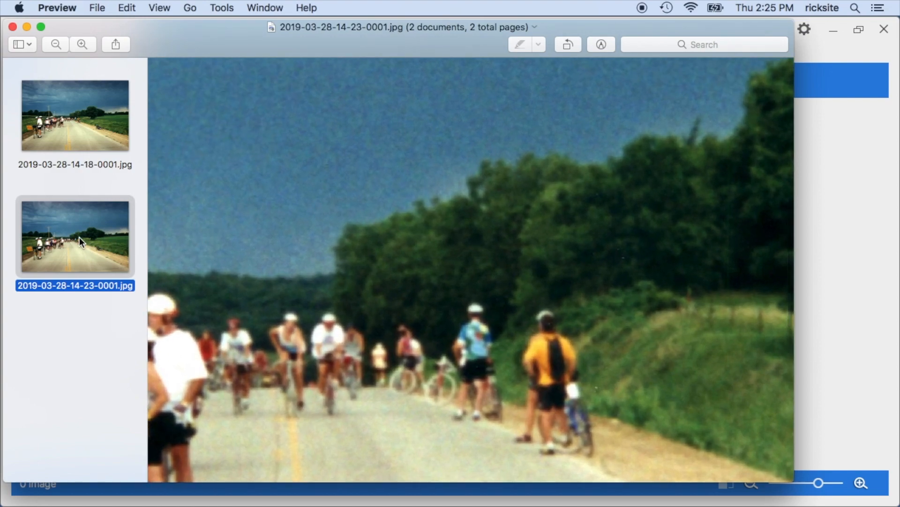
{"action": "left_click", "coordinate": [159, 7]}
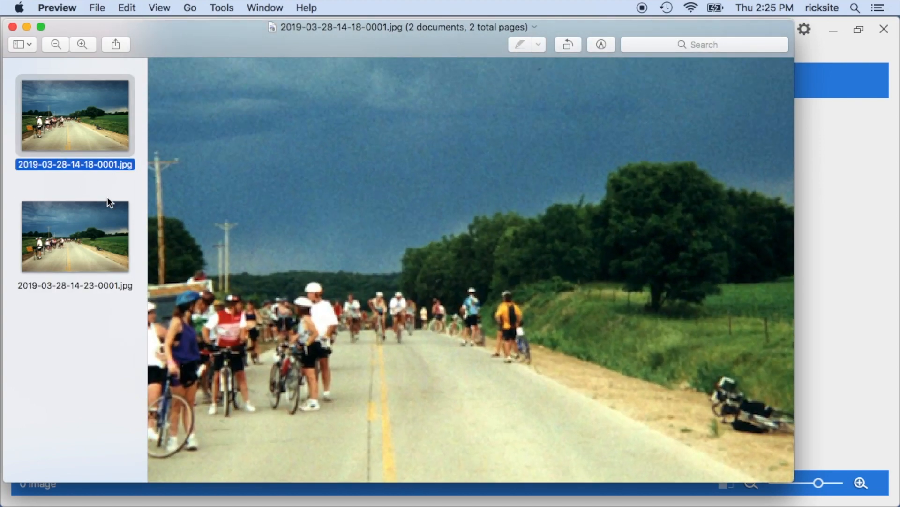
{"action": "mouse_move", "coordinate": [79, 133]}
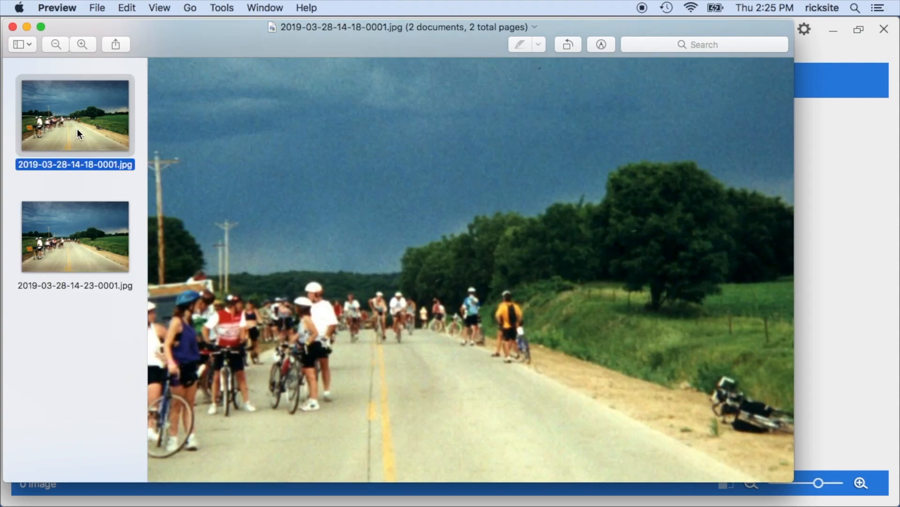
{"action": "left_click", "coordinate": [74, 236]}
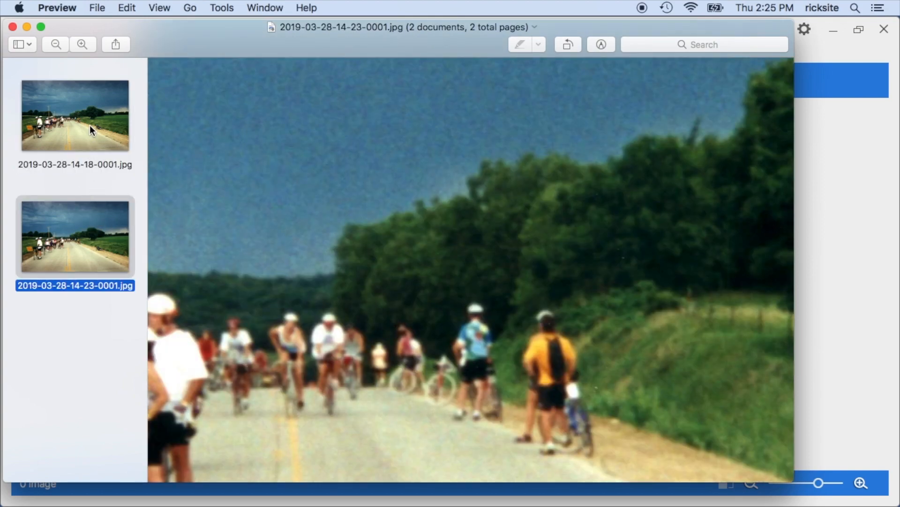
{"action": "mouse_move", "coordinate": [90, 233]}
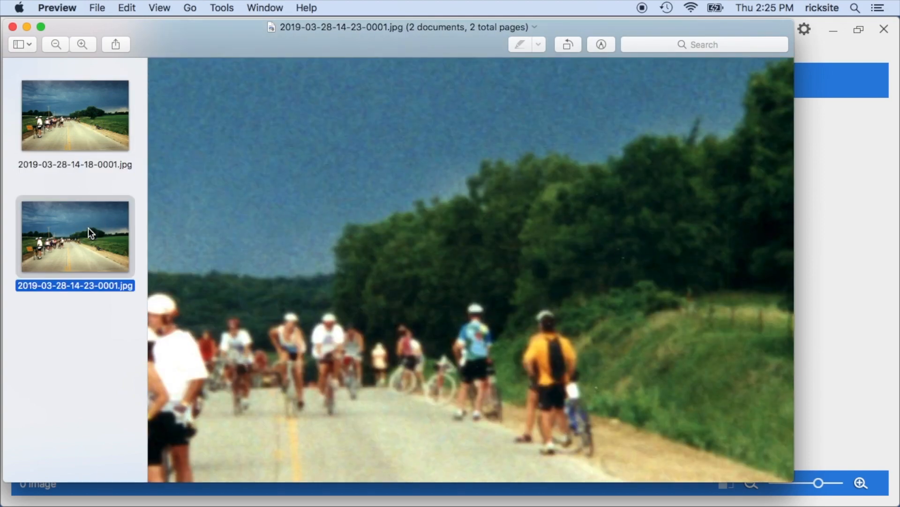
{"action": "left_click", "coordinate": [75, 114]}
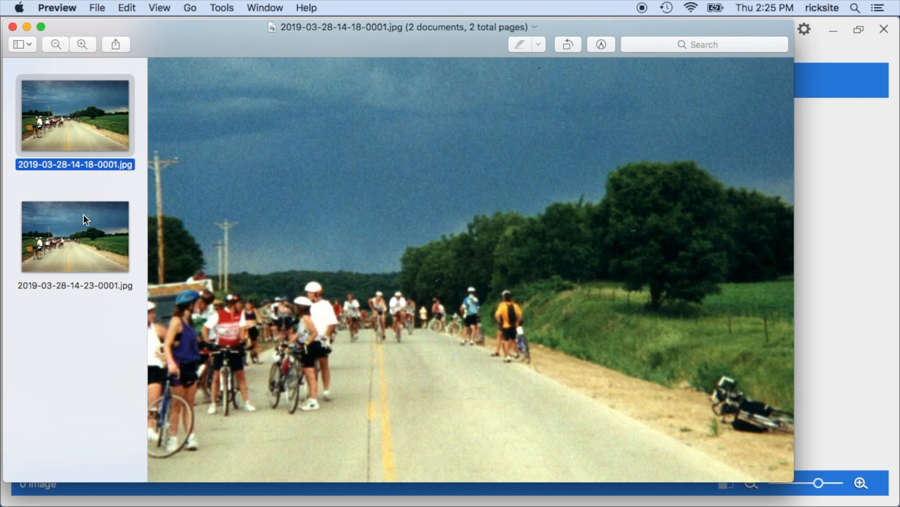
{"action": "mouse_move", "coordinate": [82, 120]}
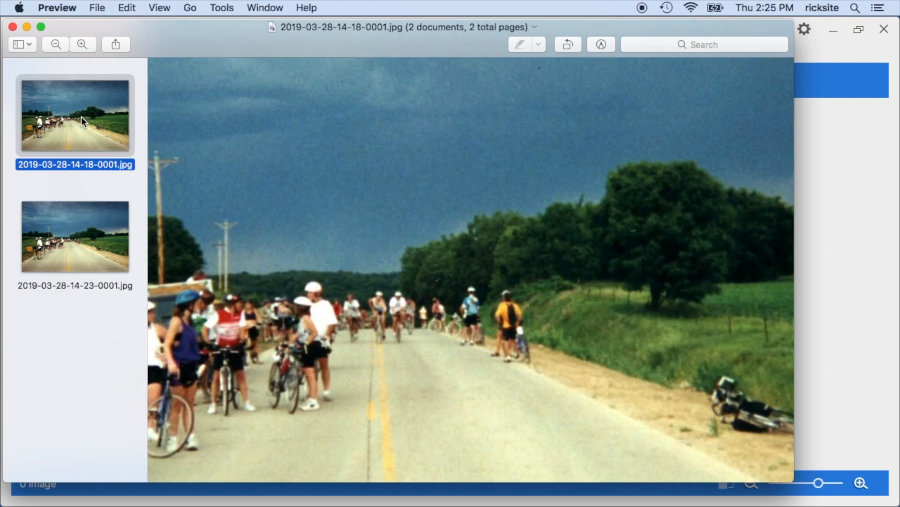
{"action": "mouse_move", "coordinate": [85, 223]}
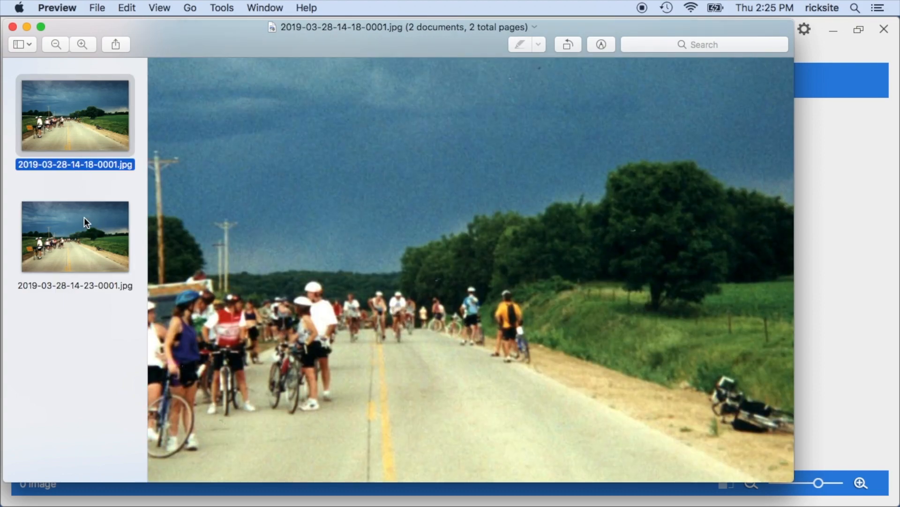